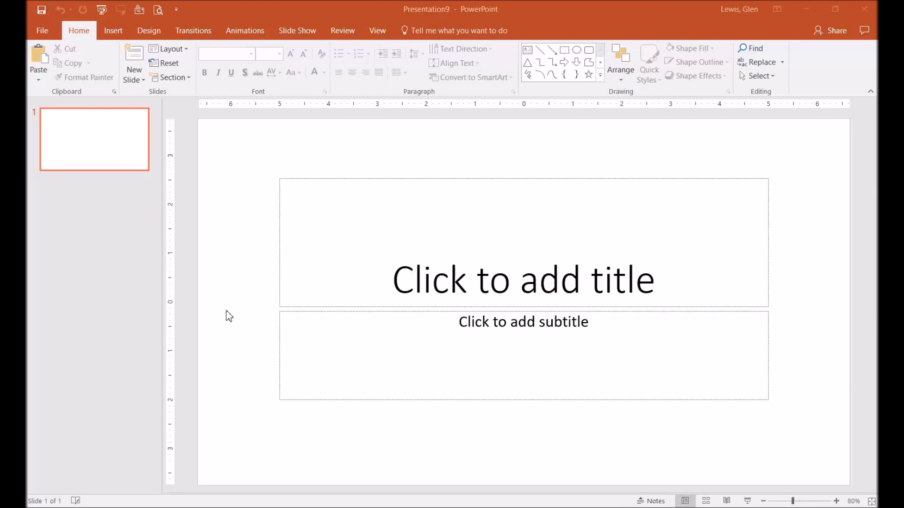
{"action": "mouse_move", "coordinate": [178, 56]}
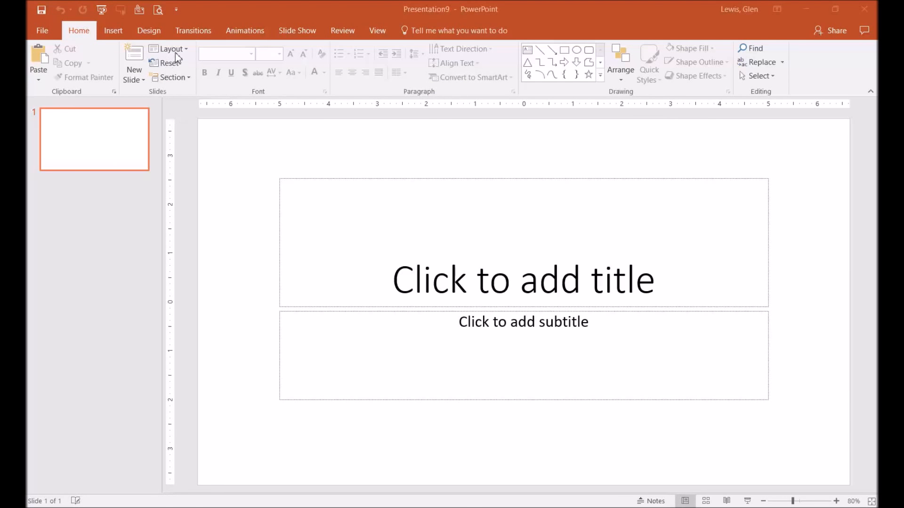
Switch the slide to the Blank layout, removing the title and subtitle placeholders.
{"action": "left_click", "coordinate": [170, 48]}
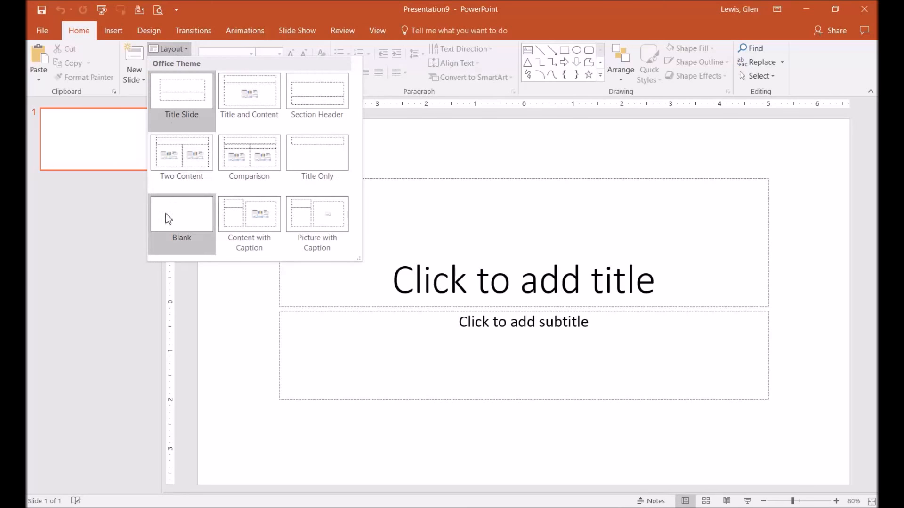
{"action": "left_click", "coordinate": [181, 216]}
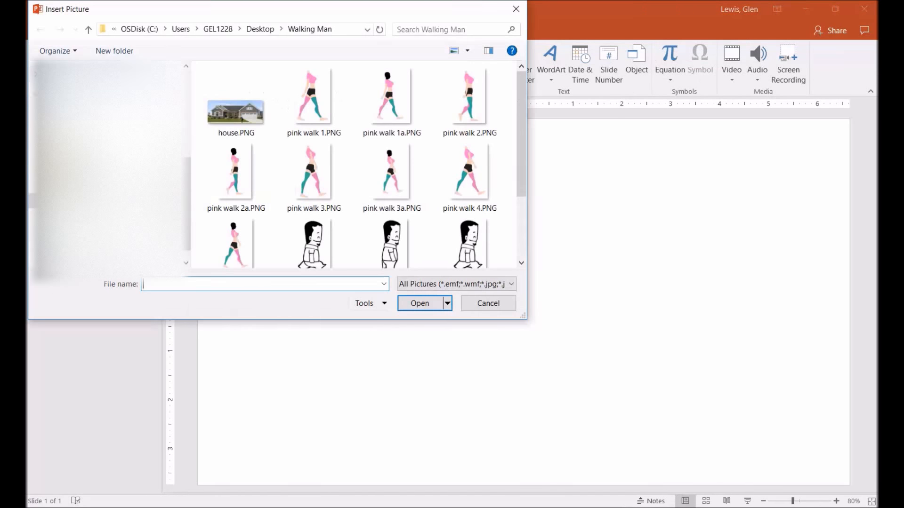
Insert four pink walk PNGs from the Walking Man folder, each placed further right.
{"action": "left_click", "coordinate": [420, 303]}
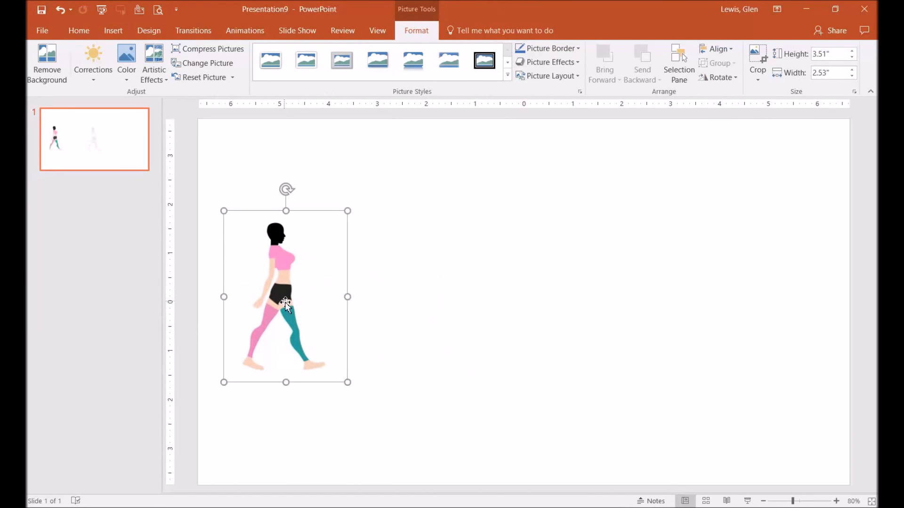
{"action": "left_click", "coordinate": [113, 30]}
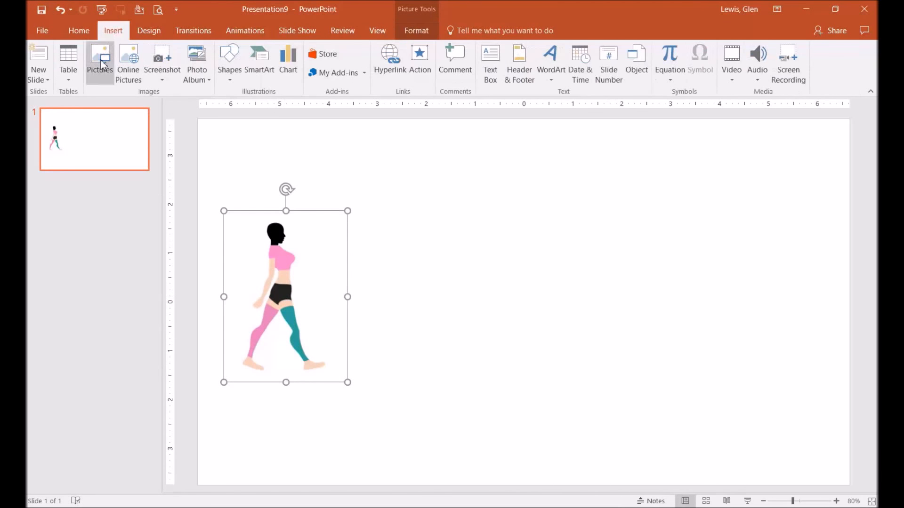
{"action": "left_click", "coordinate": [99, 59]}
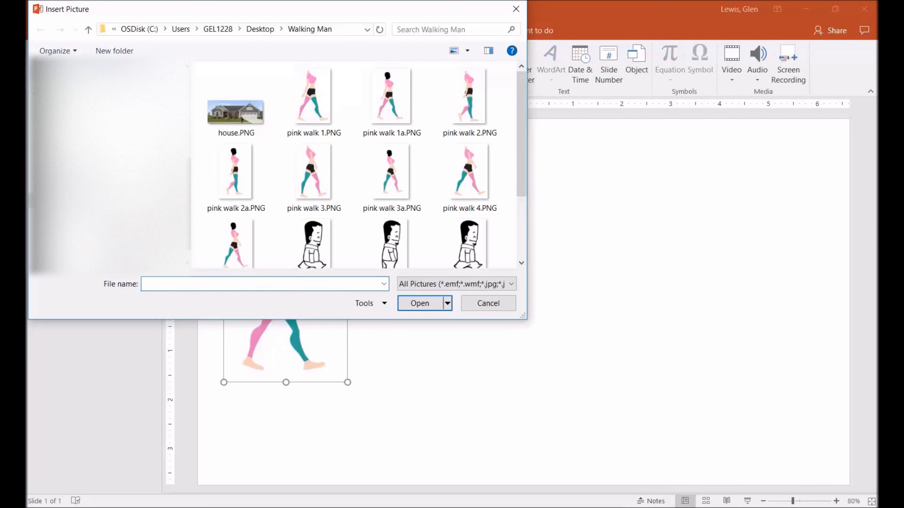
{"action": "left_click", "coordinate": [420, 303]}
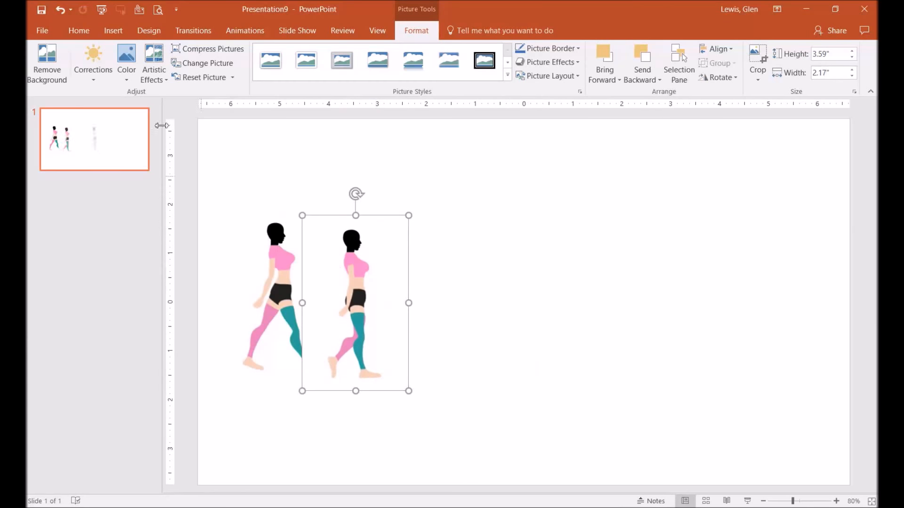
{"action": "left_click", "coordinate": [113, 31]}
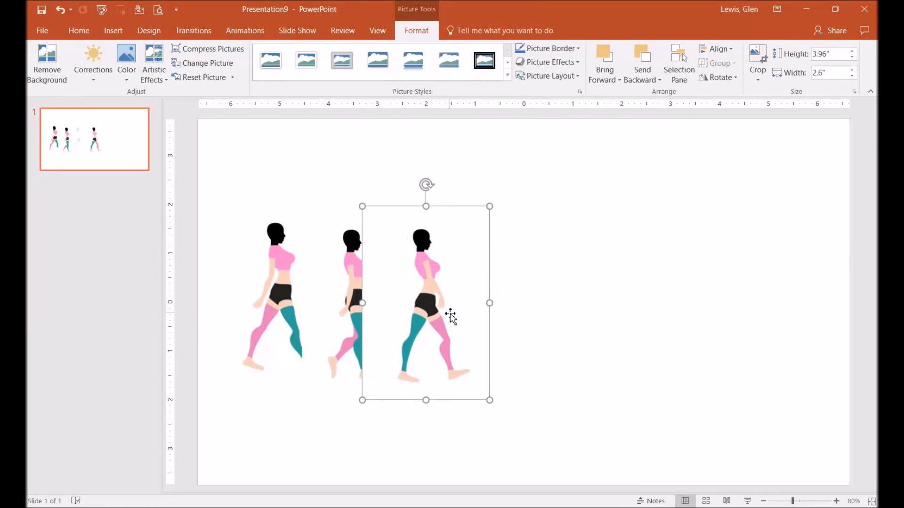
{"action": "left_click", "coordinate": [113, 30]}
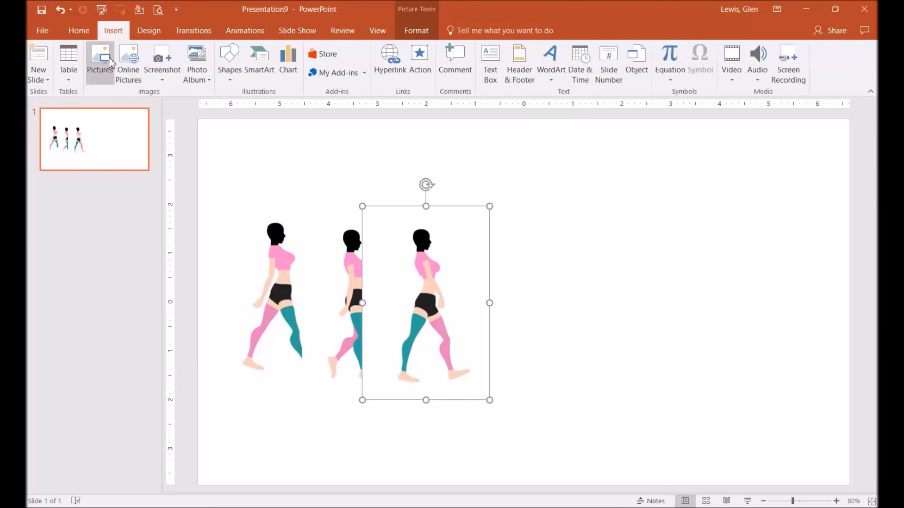
{"action": "left_click", "coordinate": [100, 58]}
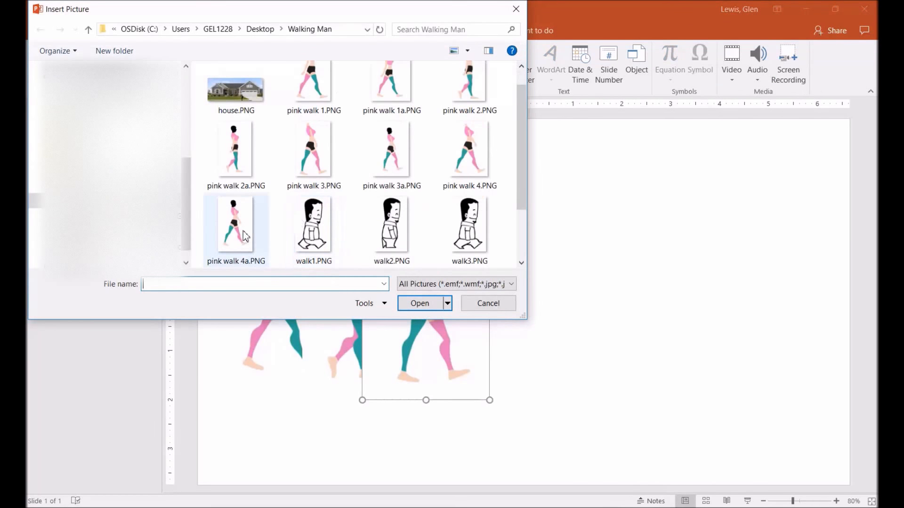
{"action": "left_click", "coordinate": [419, 303]}
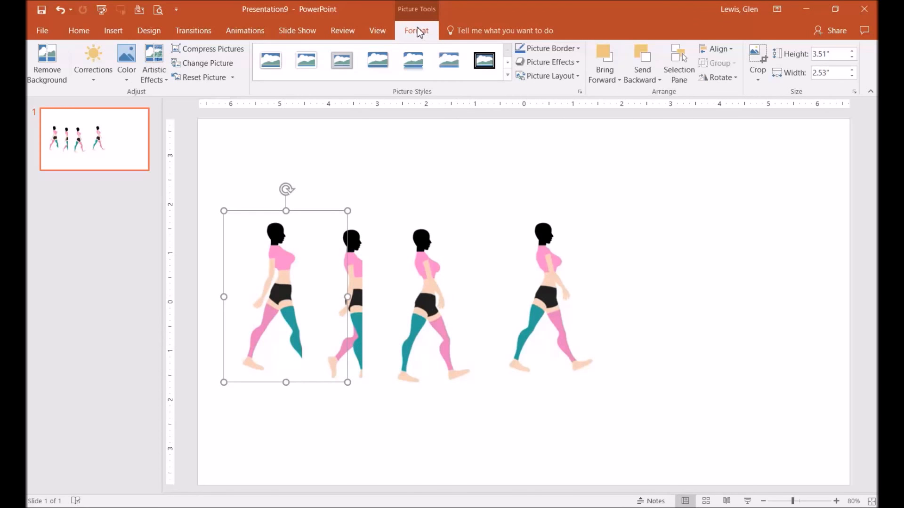
Use Remove Background and Keep Changes on each of the four walking-figure pictures.
{"action": "left_click", "coordinate": [46, 63]}
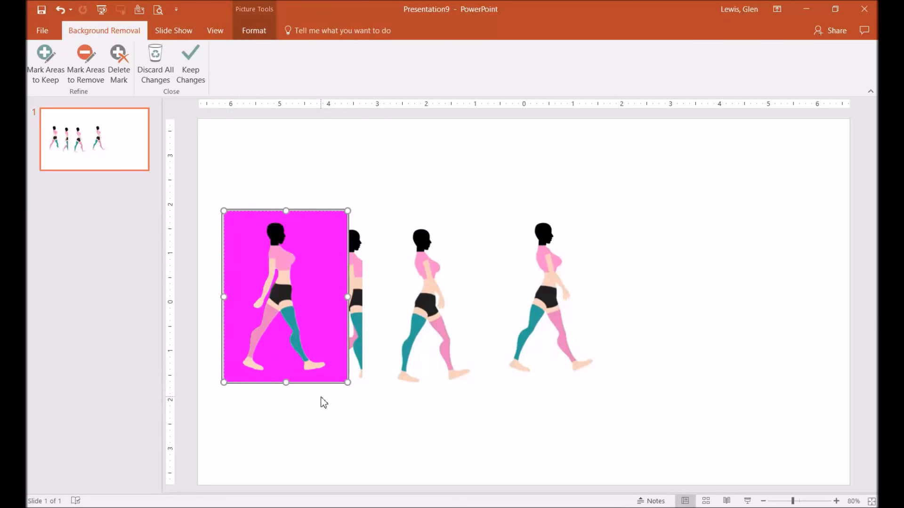
{"action": "left_click", "coordinate": [190, 60]}
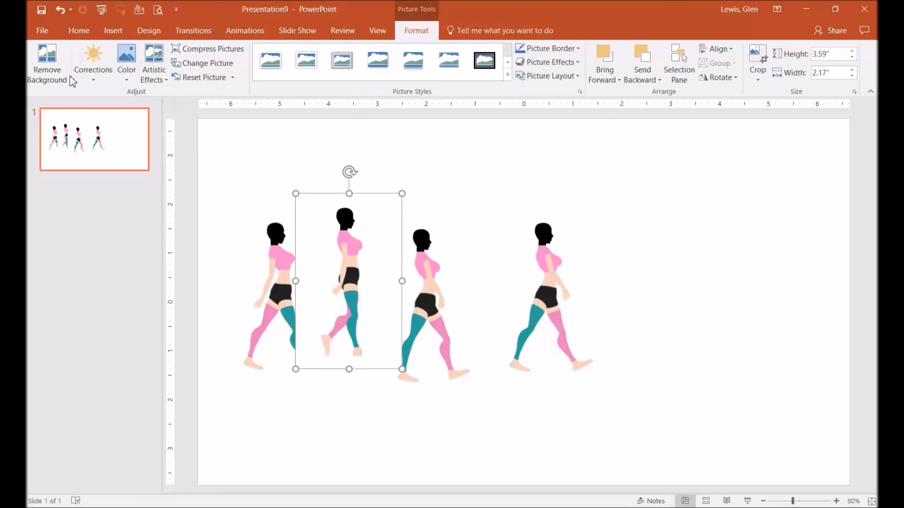
{"action": "left_click", "coordinate": [47, 64]}
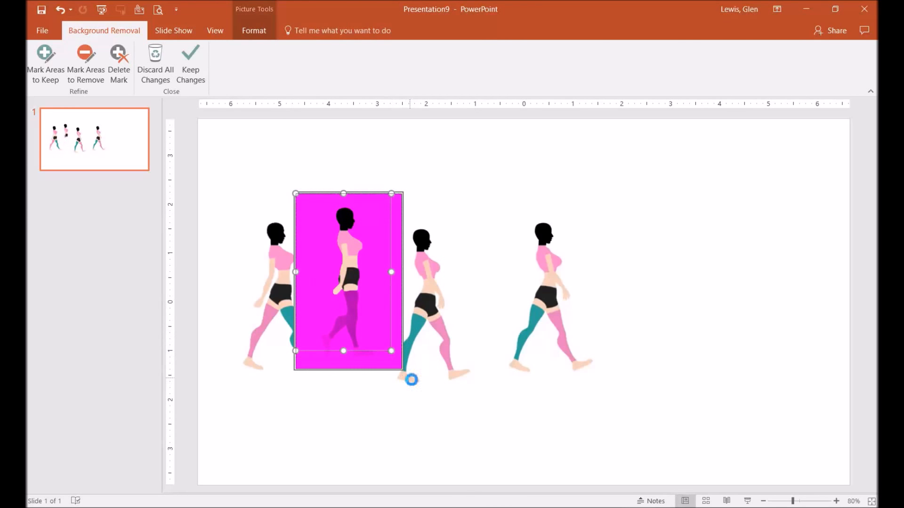
{"action": "left_click", "coordinate": [190, 63]}
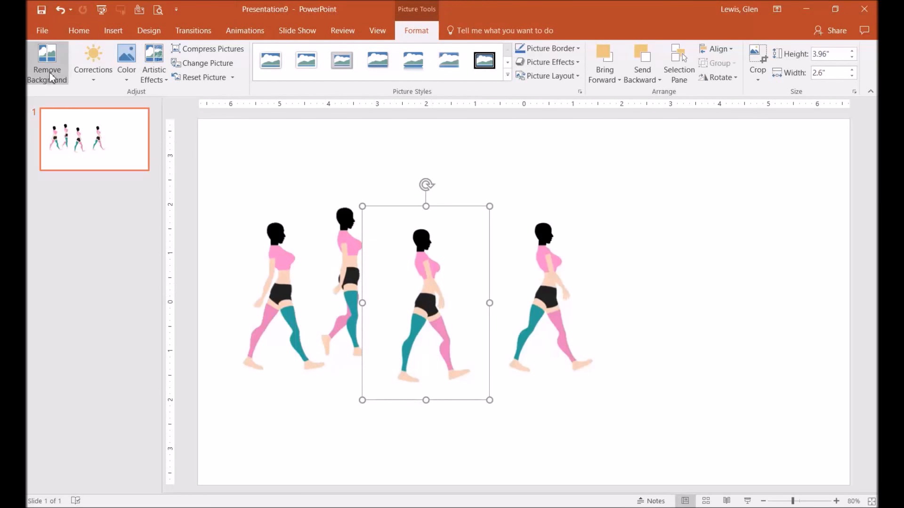
{"action": "left_click", "coordinate": [47, 64]}
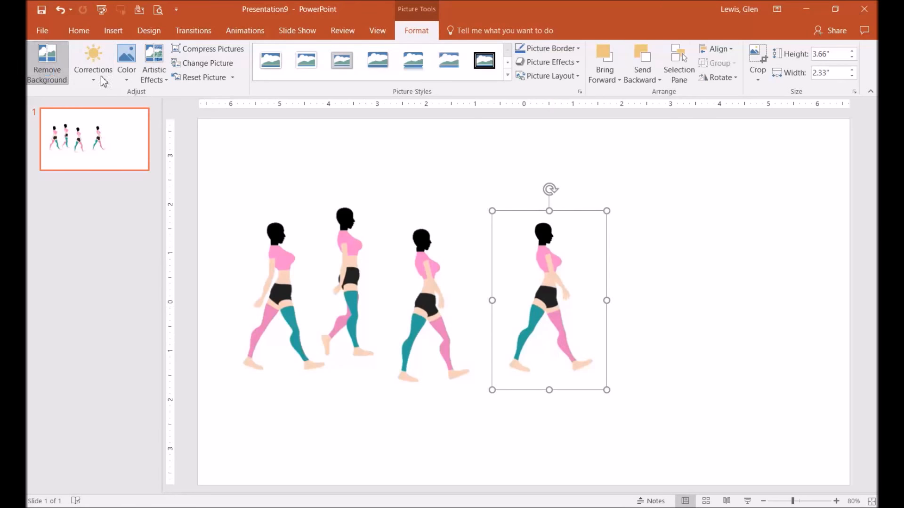
{"action": "left_click", "coordinate": [46, 64]}
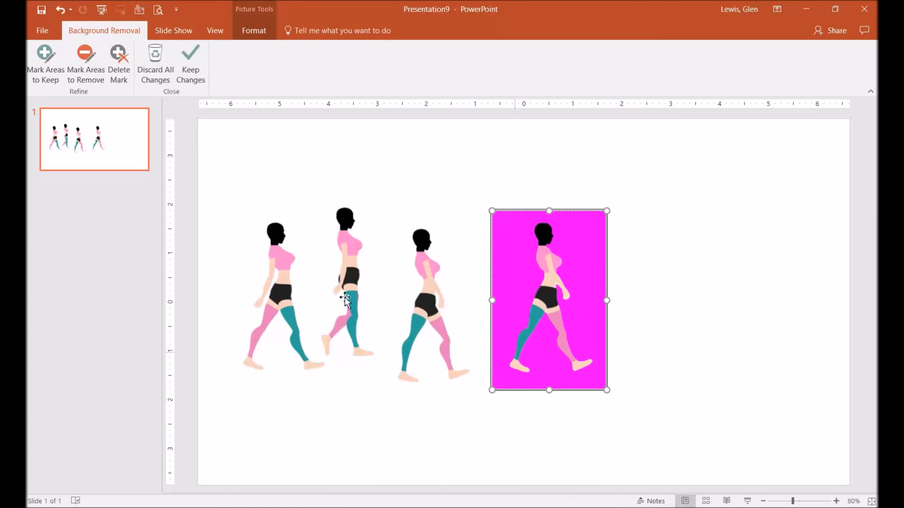
{"action": "left_click", "coordinate": [190, 64]}
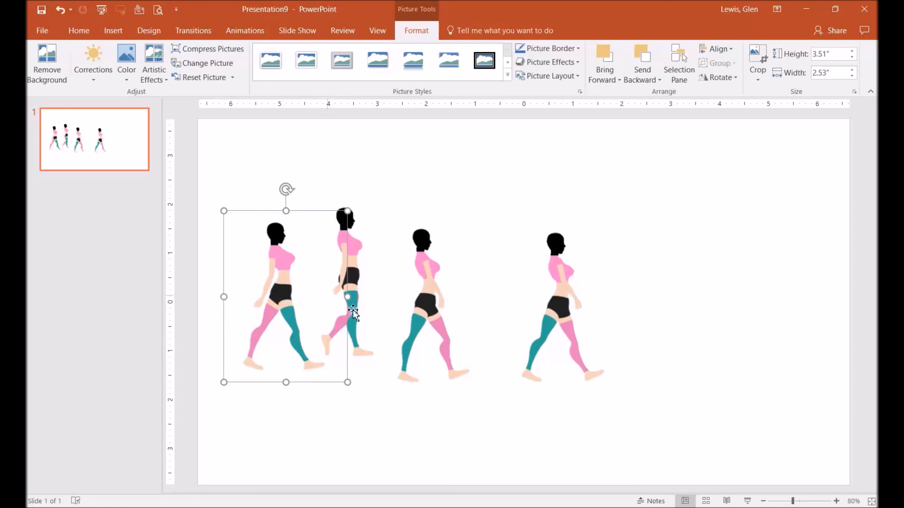
Open the Animation Pane and give the first figure Appear and Disappear effects.
{"action": "left_click", "coordinate": [244, 31]}
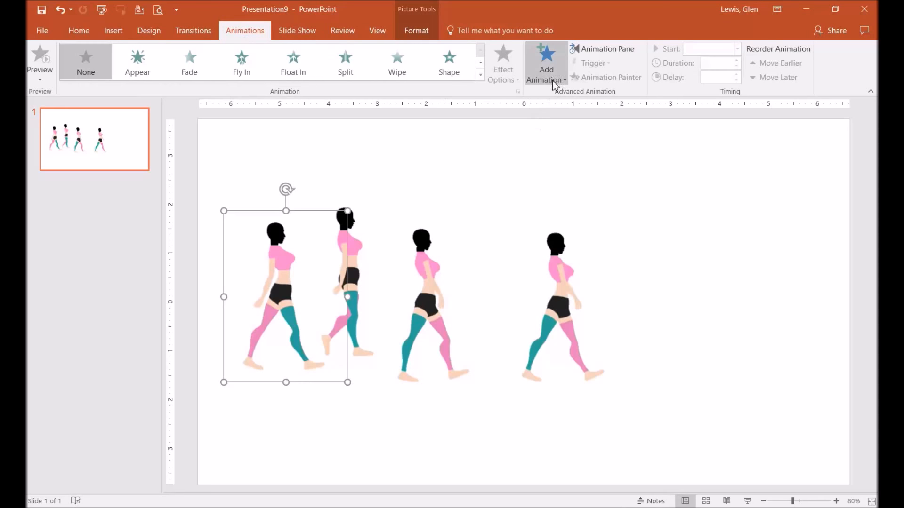
{"action": "left_click", "coordinate": [606, 49]}
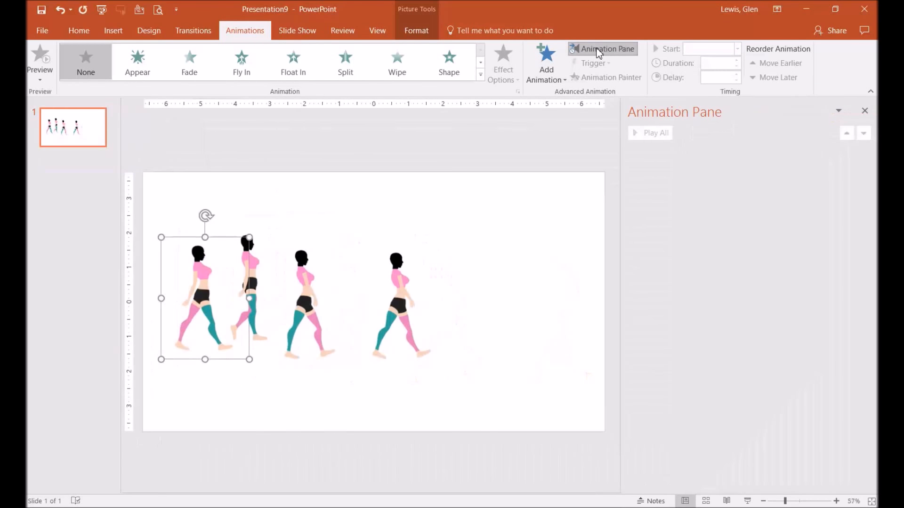
{"action": "left_click", "coordinate": [545, 62]}
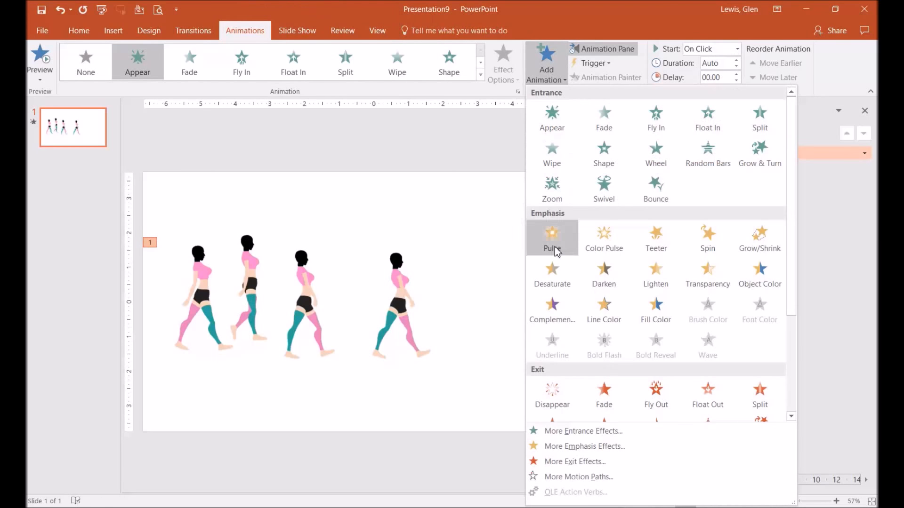
{"action": "left_click", "coordinate": [552, 235]}
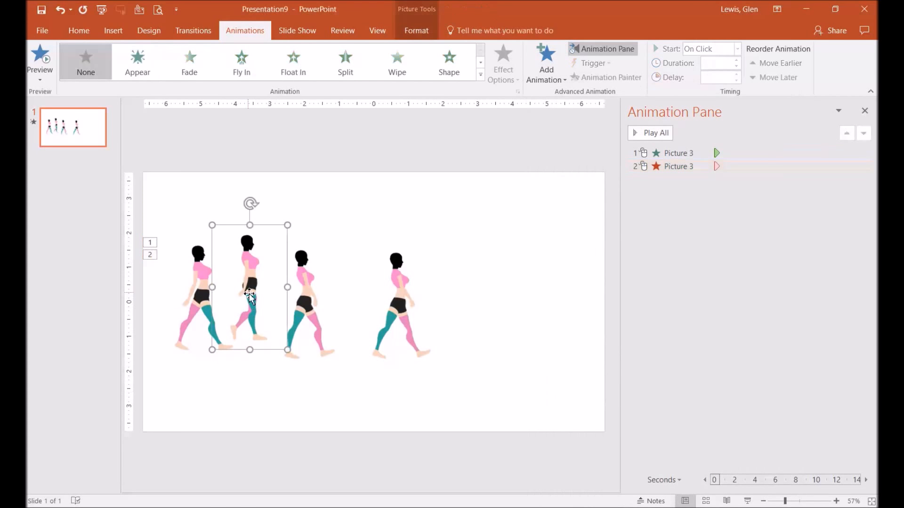
Add Appear and Disappear effects to the second, third and fourth figures.
{"action": "left_click", "coordinate": [546, 64]}
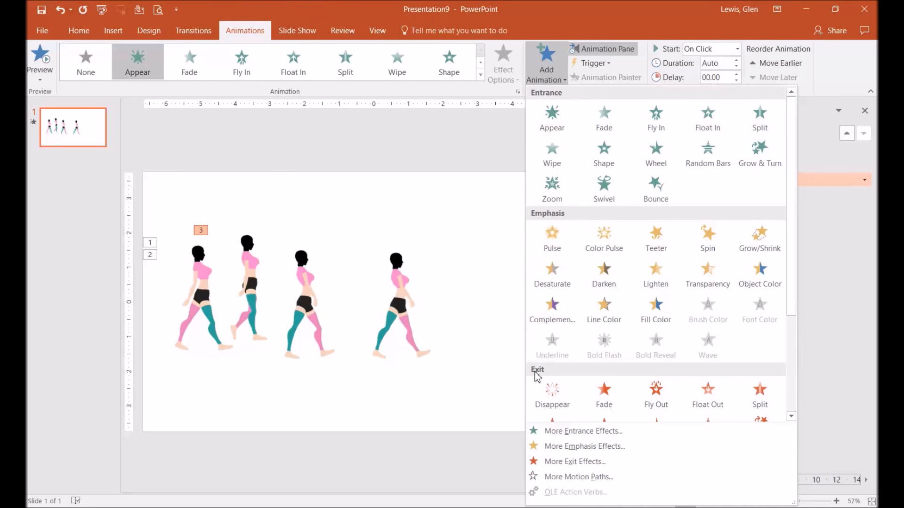
{"action": "left_click", "coordinate": [550, 396]}
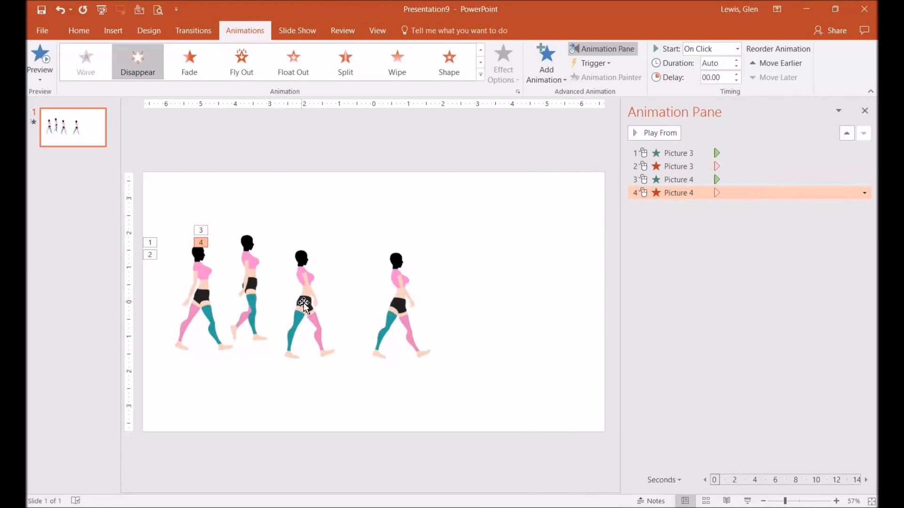
{"action": "left_click", "coordinate": [544, 62]}
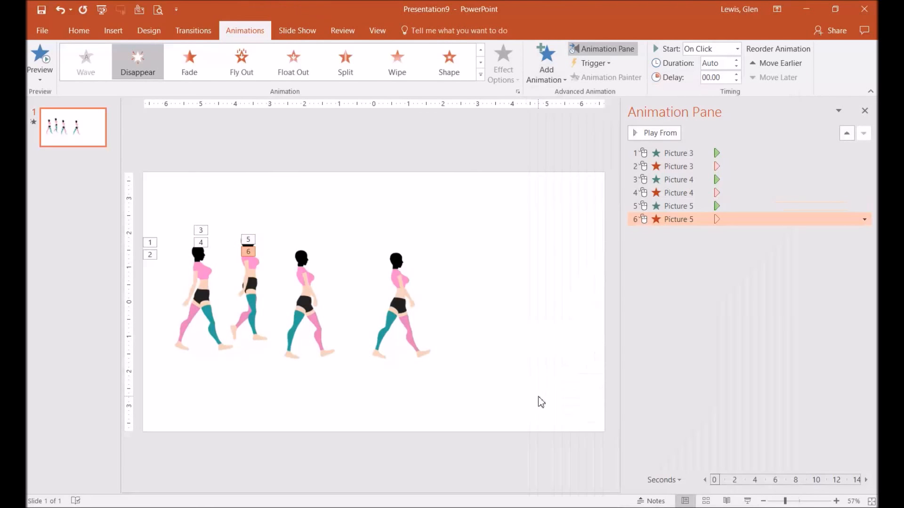
{"action": "left_click", "coordinate": [400, 308]}
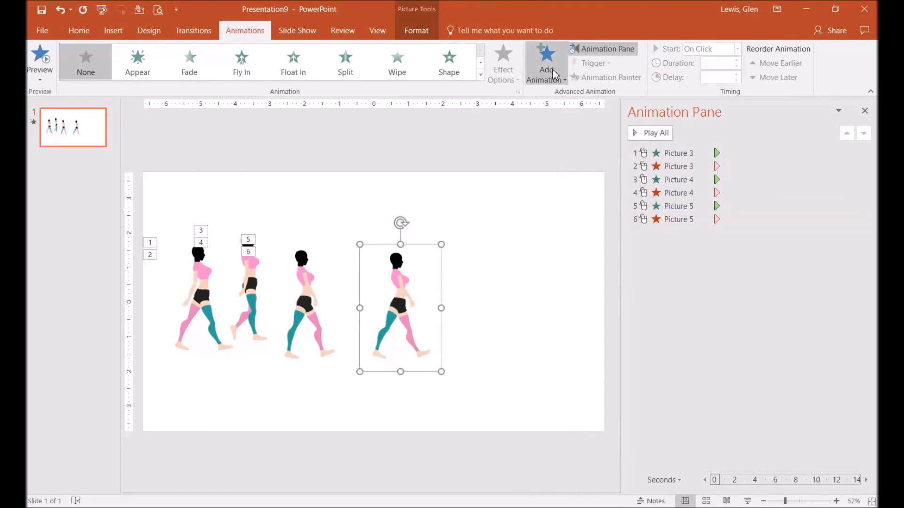
{"action": "left_click", "coordinate": [545, 60]}
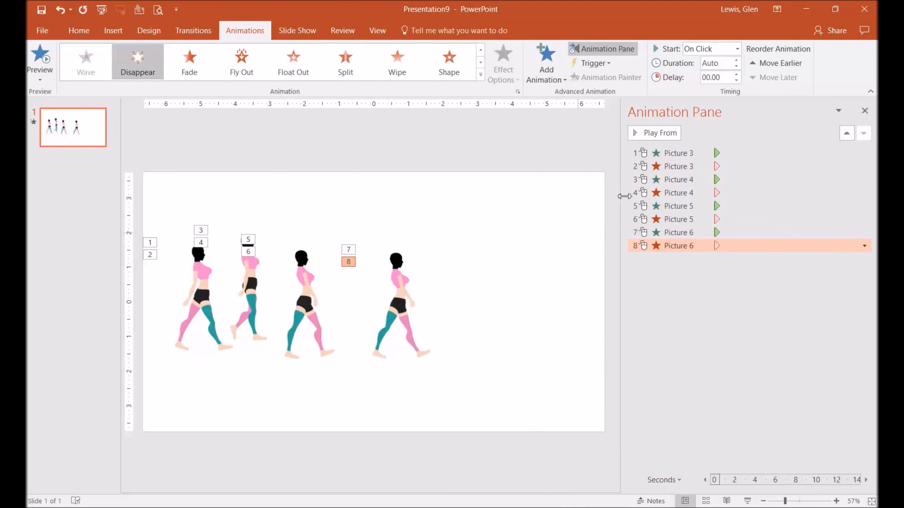
{"action": "left_click", "coordinate": [678, 152]}
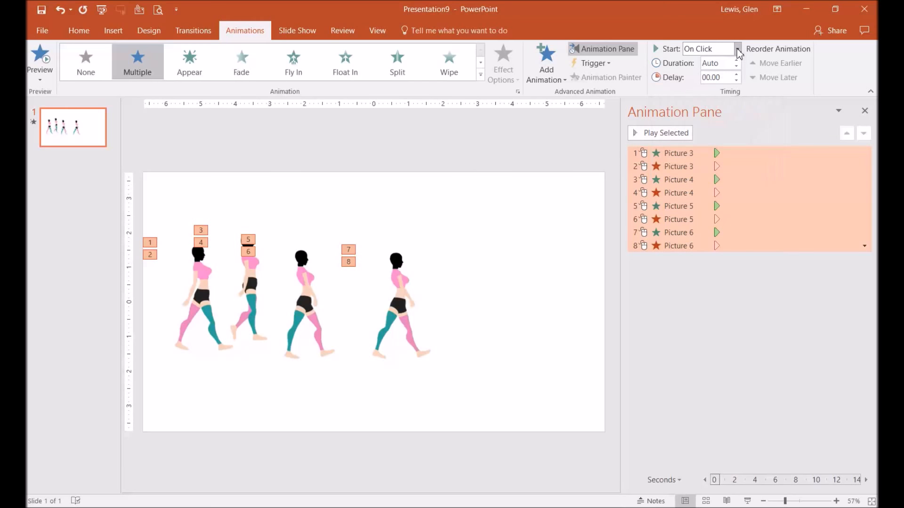
Set Start to After Previous for all eight selected animations.
{"action": "left_click", "coordinate": [735, 48]}
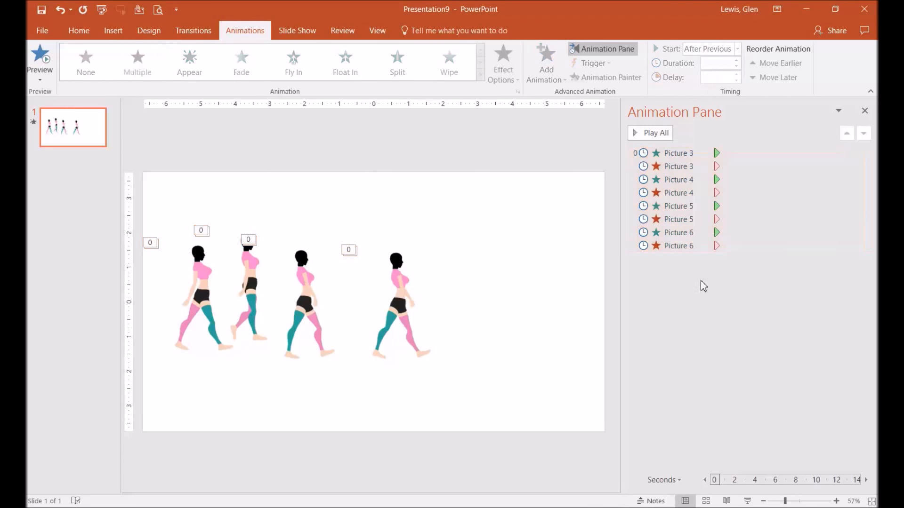
{"action": "left_click", "coordinate": [863, 166]}
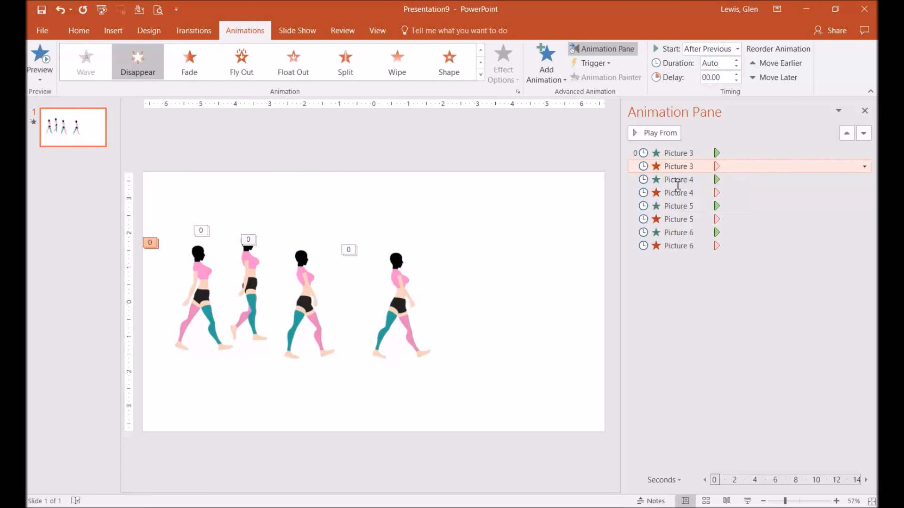
Select the four Disappear entries and set their Delay to 00.25.
{"action": "left_click", "coordinate": [677, 246]}
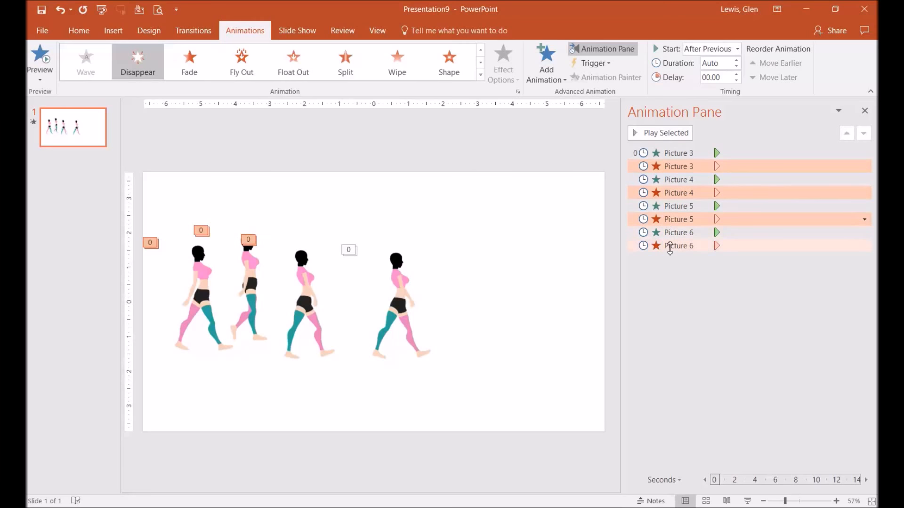
{"action": "left_click", "coordinate": [736, 75]}
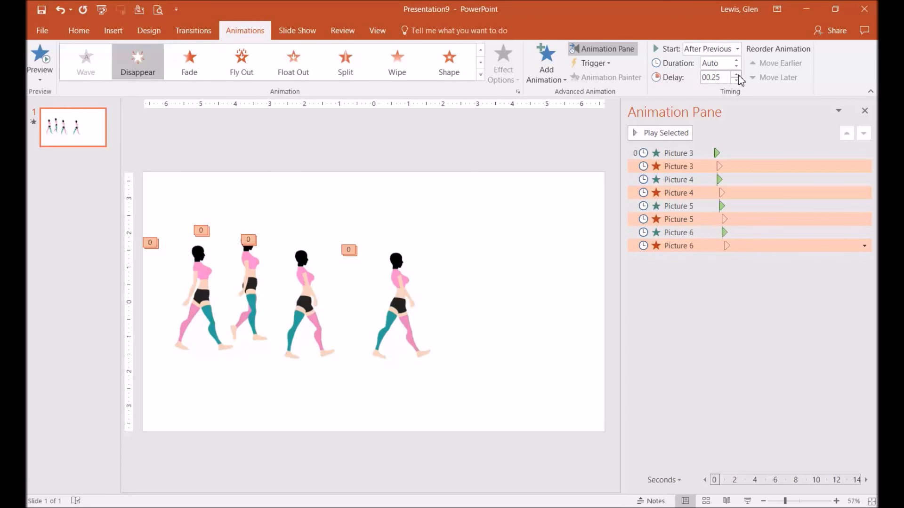
{"action": "left_click", "coordinate": [527, 346]}
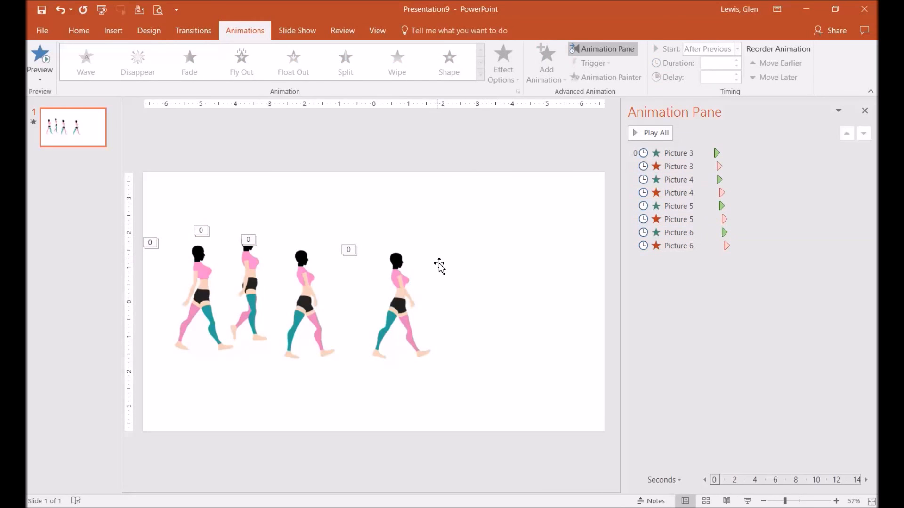
Drag the four figures into an overlapping row at lower left, then preview with Play All.
{"action": "left_click", "coordinate": [202, 297]}
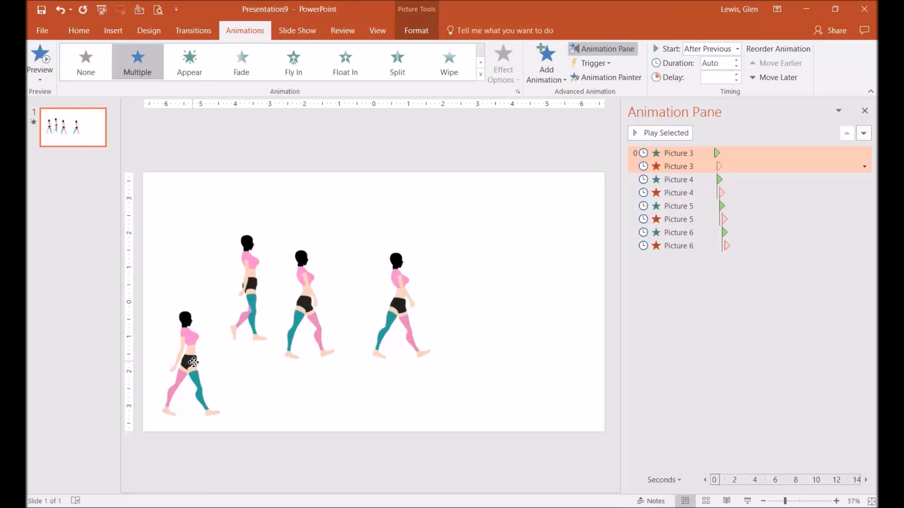
{"action": "left_click", "coordinate": [187, 358]}
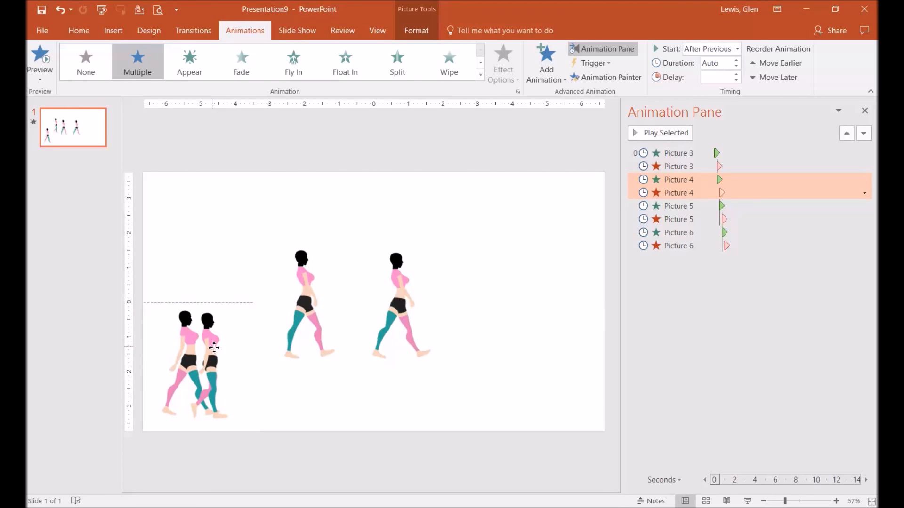
{"action": "left_click", "coordinate": [675, 206]}
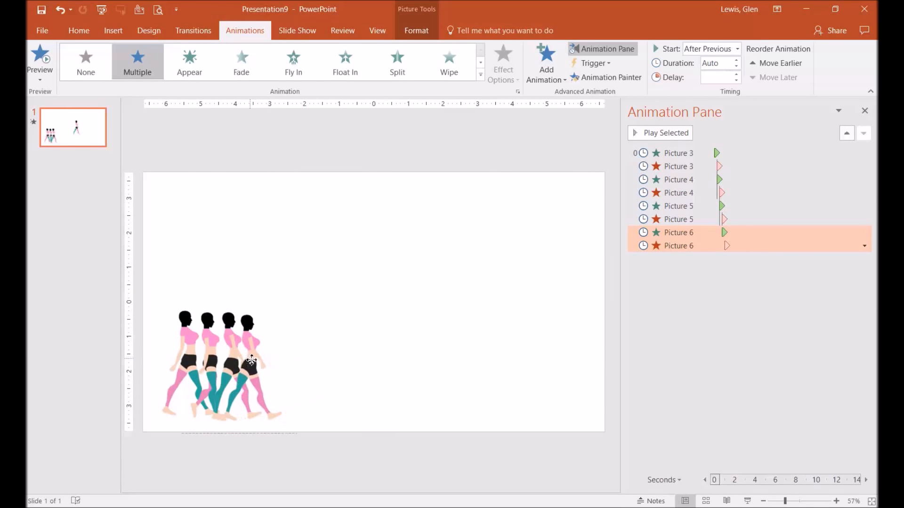
{"action": "left_click", "coordinate": [225, 363]}
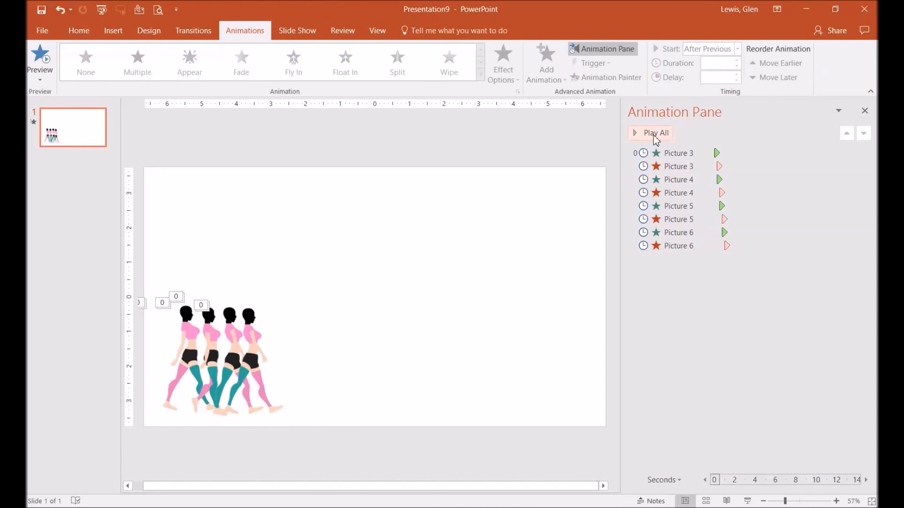
{"action": "left_click", "coordinate": [651, 132]}
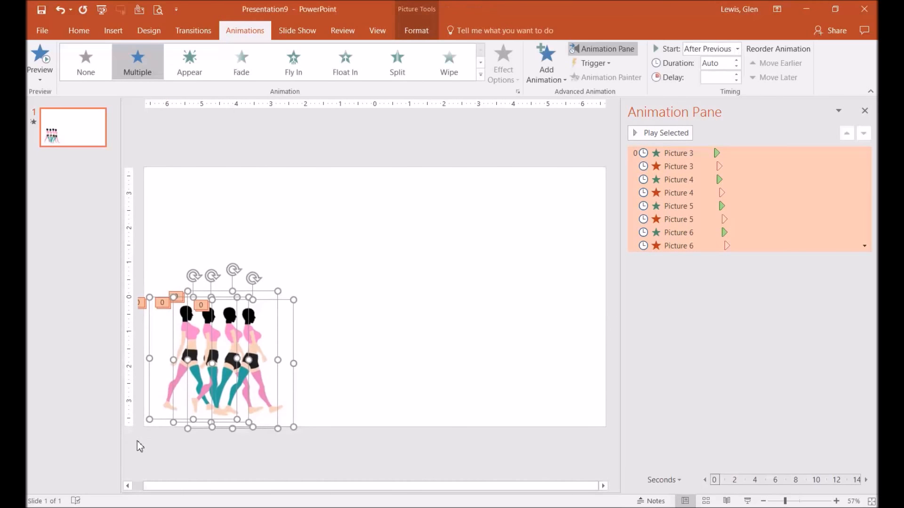
{"action": "mouse_move", "coordinate": [452, 351]}
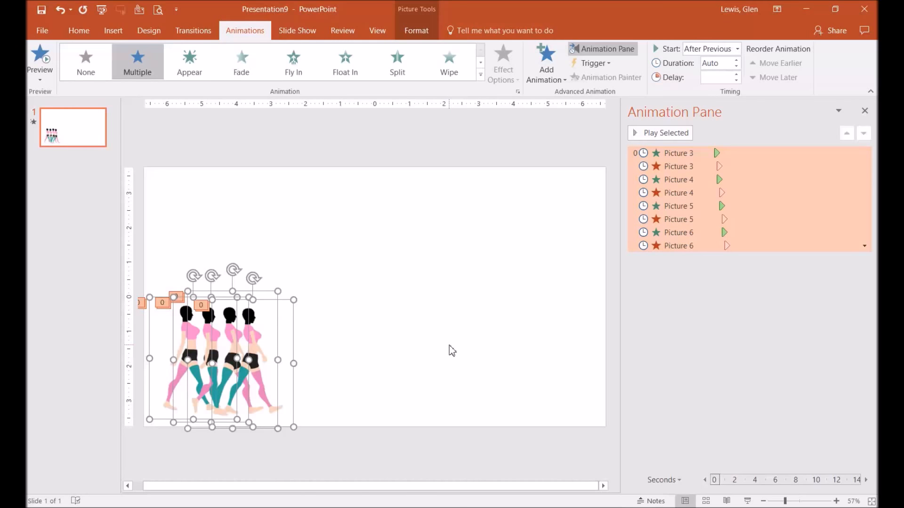
Paste copies of the four animated figures to extend the row to Pictures 3–22.
{"action": "key", "text": "ctrl+v"}
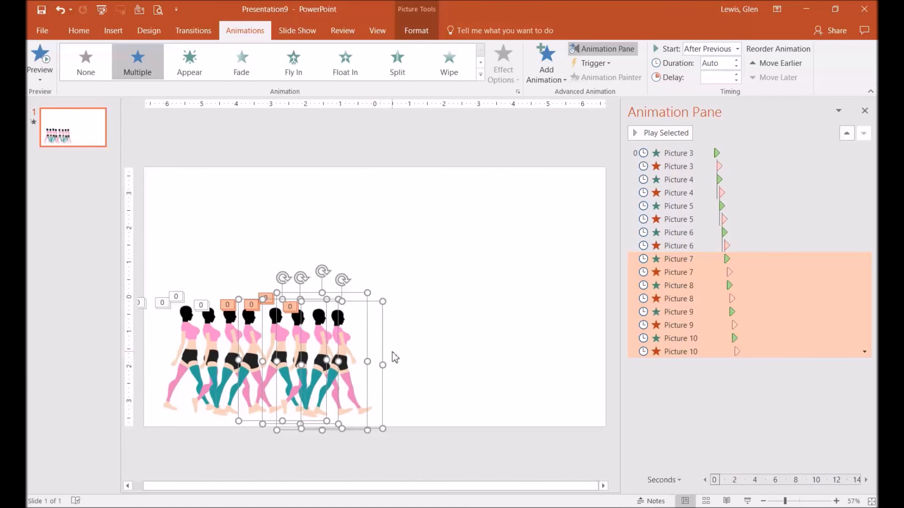
{"action": "key", "text": "ctrl+v"}
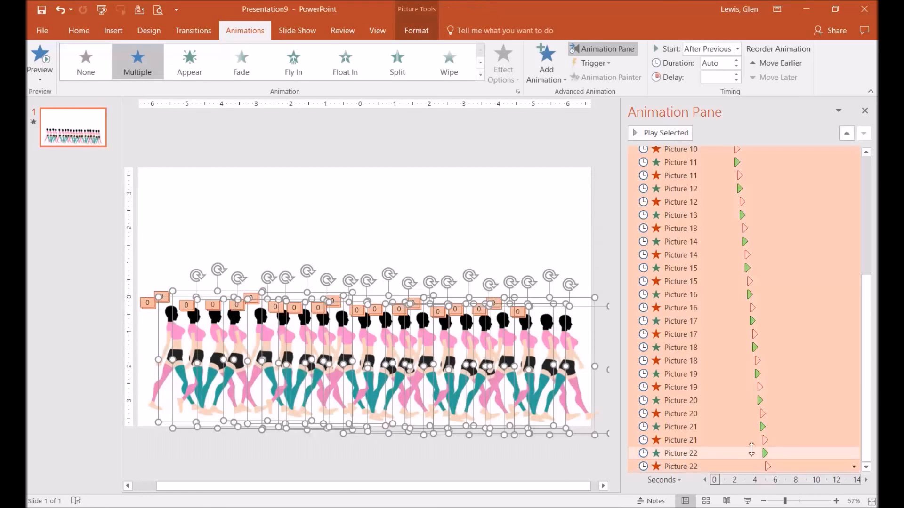
Nudge the twenty-figure row slightly left to fit the slide, then deselect it.
{"action": "scroll", "scroll_direction": "up", "scroll_amount": 3}
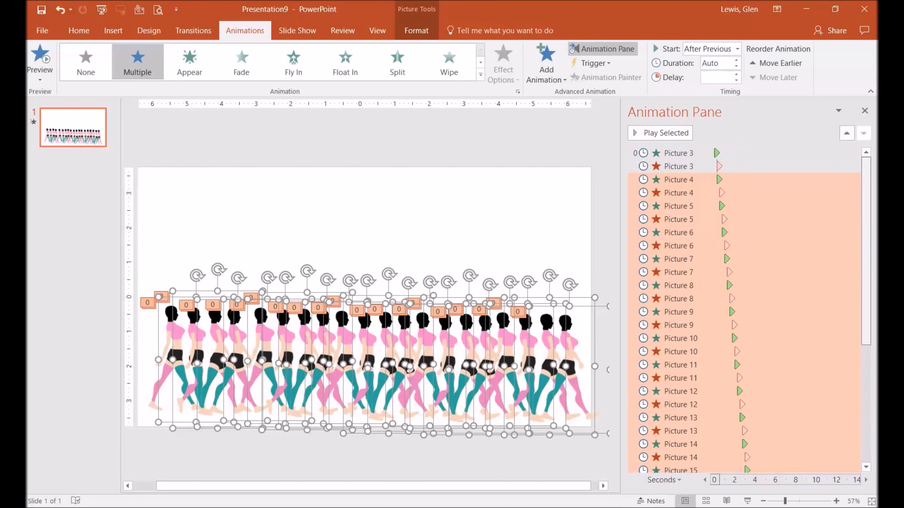
{"action": "mouse_move", "coordinate": [251, 274]}
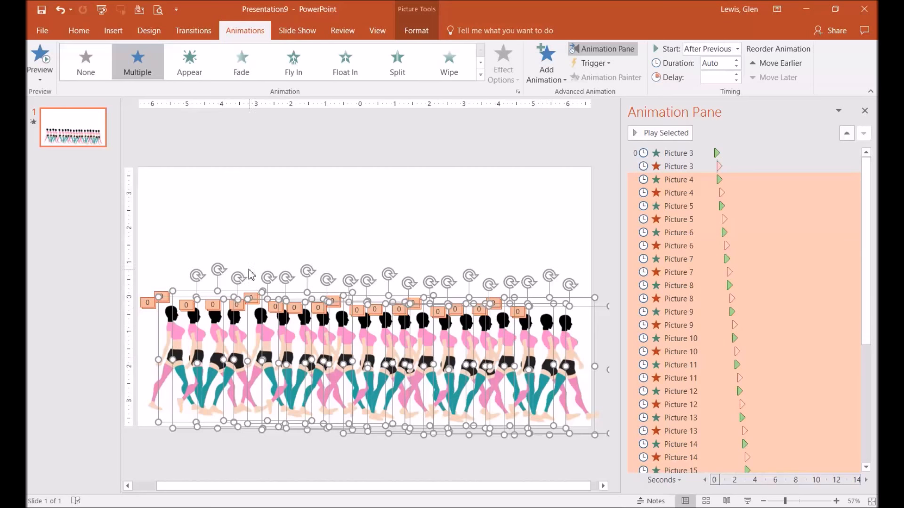
{"action": "mouse_move", "coordinate": [380, 210]}
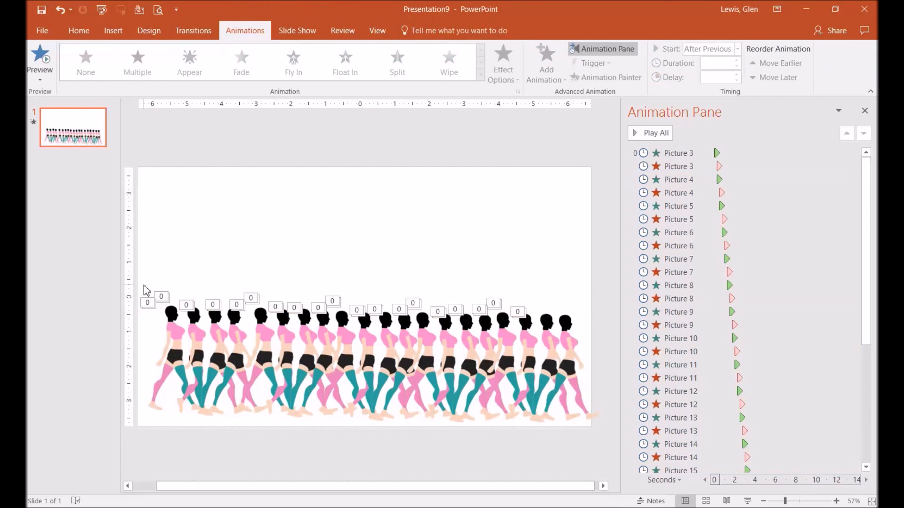
{"action": "mouse_move", "coordinate": [141, 257]}
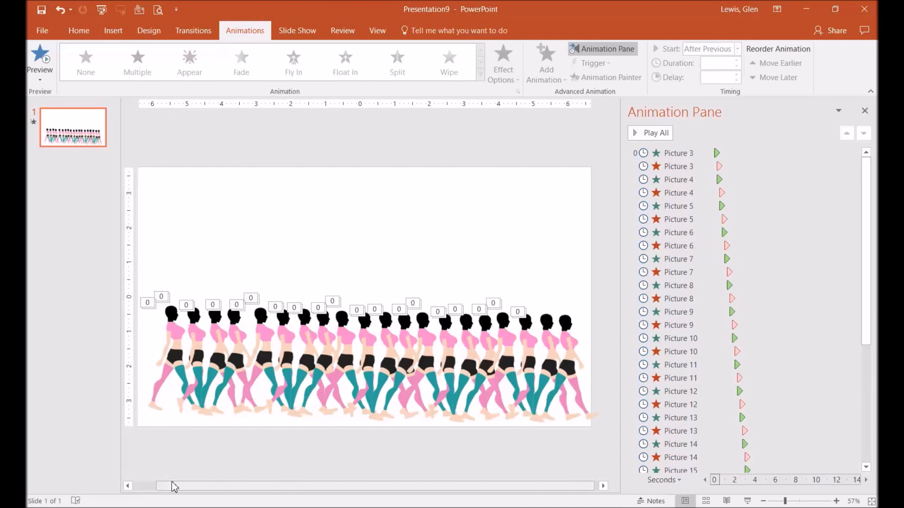
{"action": "scroll", "scroll_direction": "left", "scroll_amount": 3}
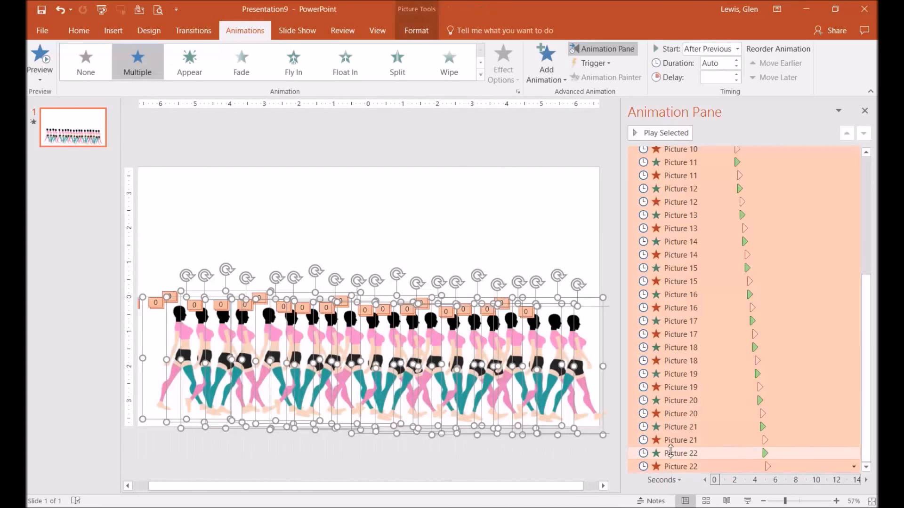
{"action": "scroll", "scroll_direction": "up", "scroll_amount": 3}
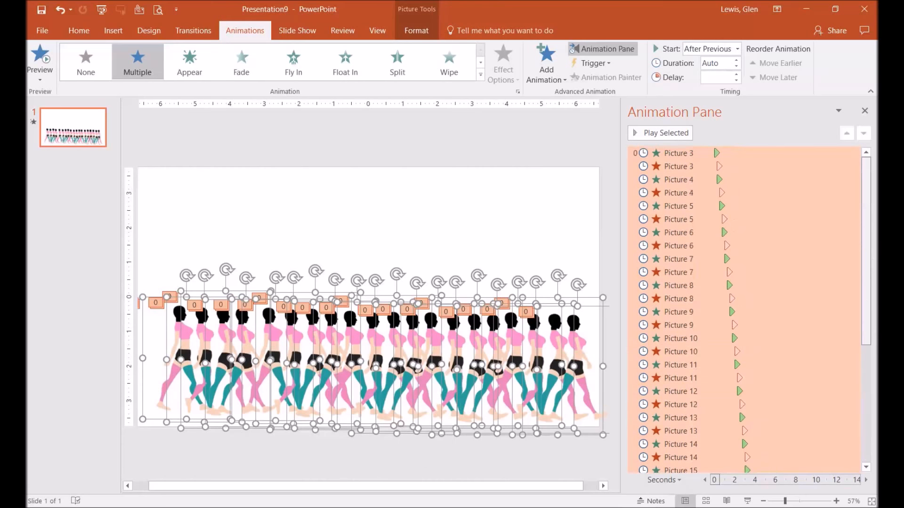
{"action": "scroll", "scroll_direction": "down", "scroll_amount": 3}
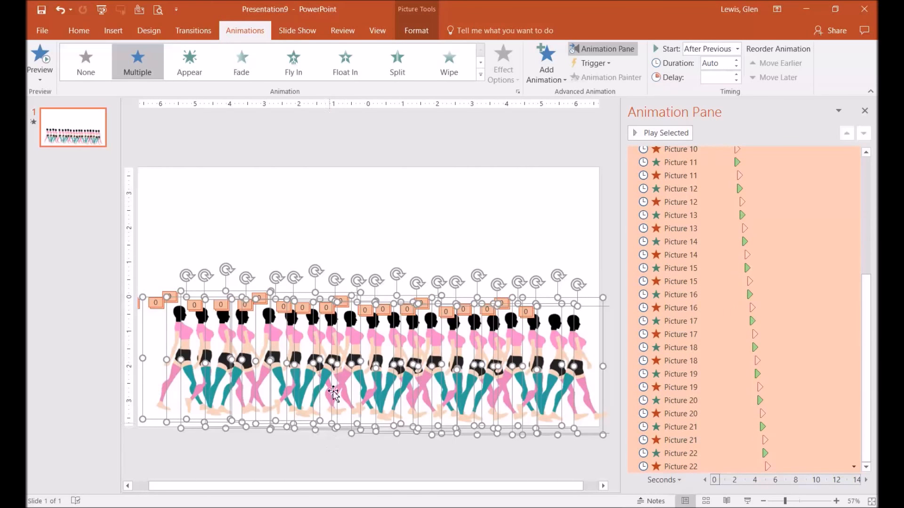
{"action": "mouse_move", "coordinate": [364, 337]}
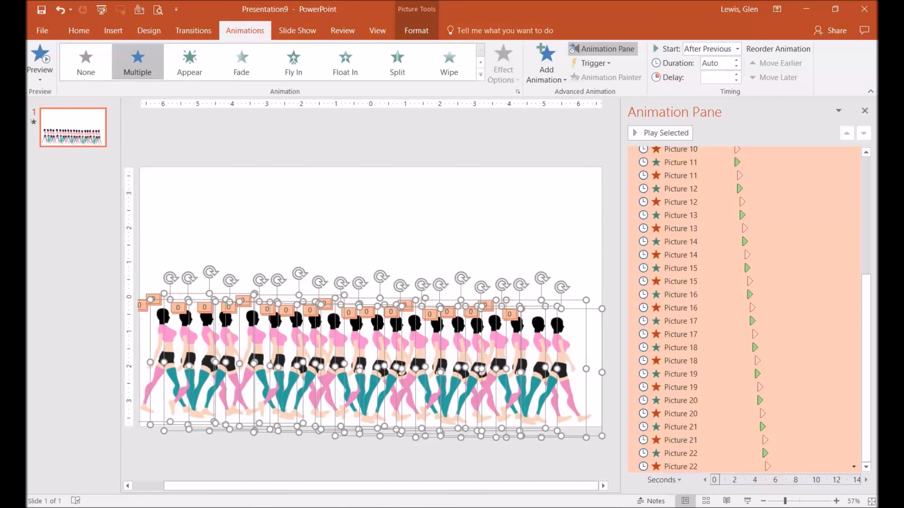
{"action": "left_click", "coordinate": [305, 239]}
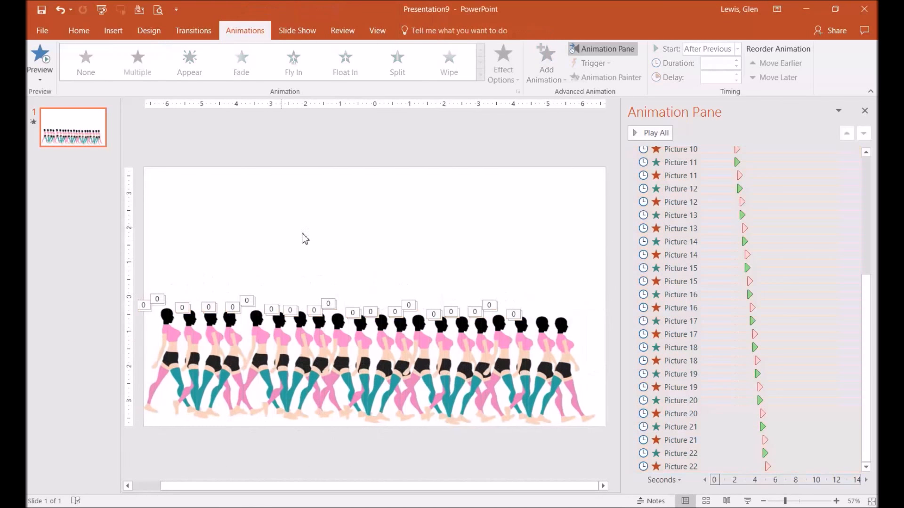
{"action": "left_click", "coordinate": [649, 133]}
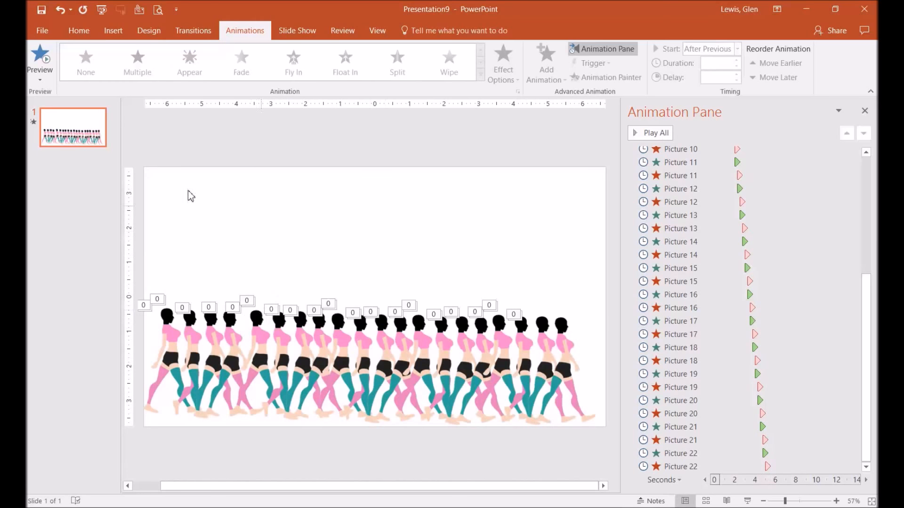
{"action": "mouse_move", "coordinate": [113, 30]}
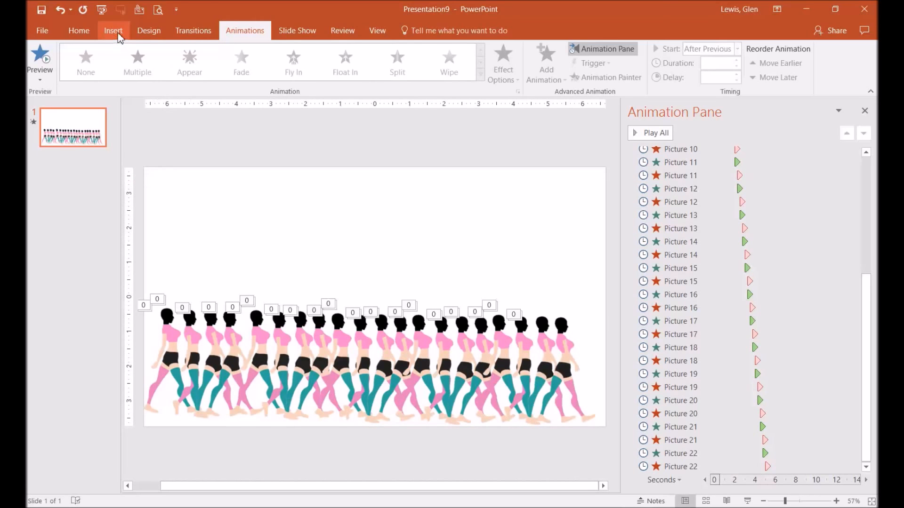
Insert the house photo and stretch it to the full slide width.
{"action": "left_click", "coordinate": [113, 31]}
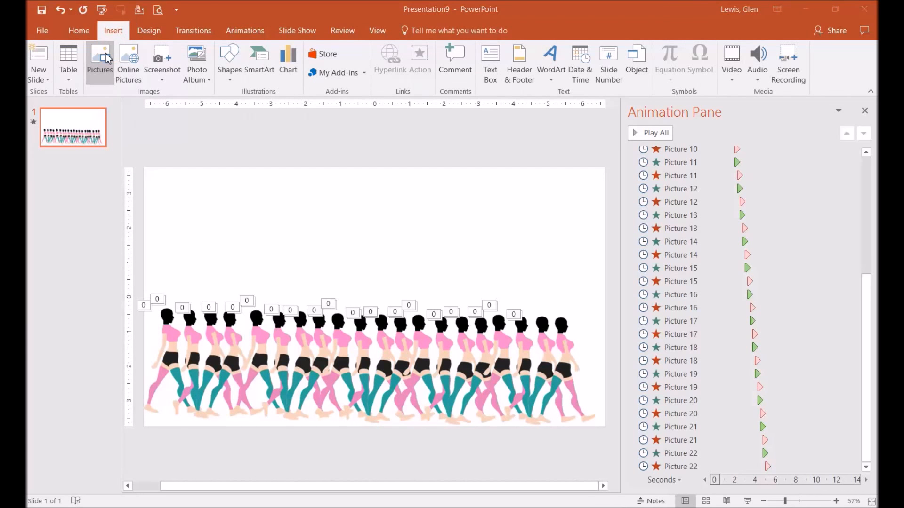
{"action": "left_click", "coordinate": [99, 57]}
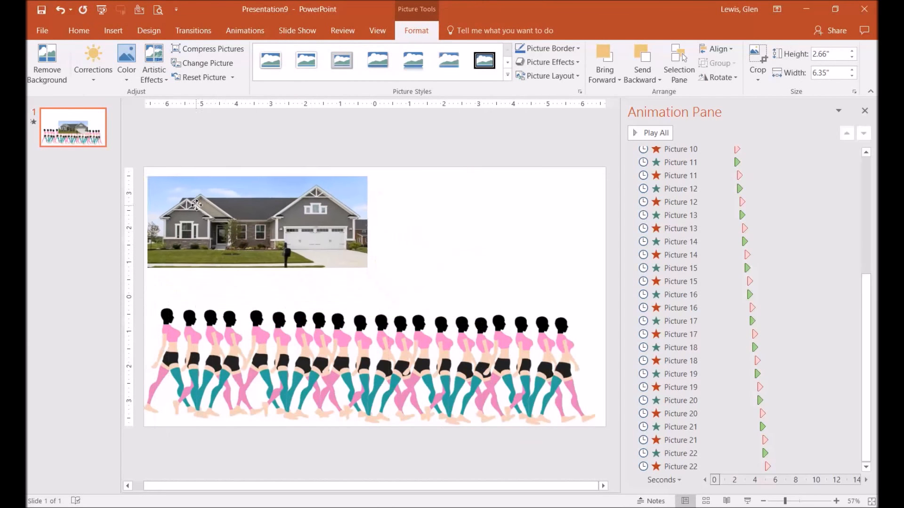
{"action": "left_click", "coordinate": [257, 221]}
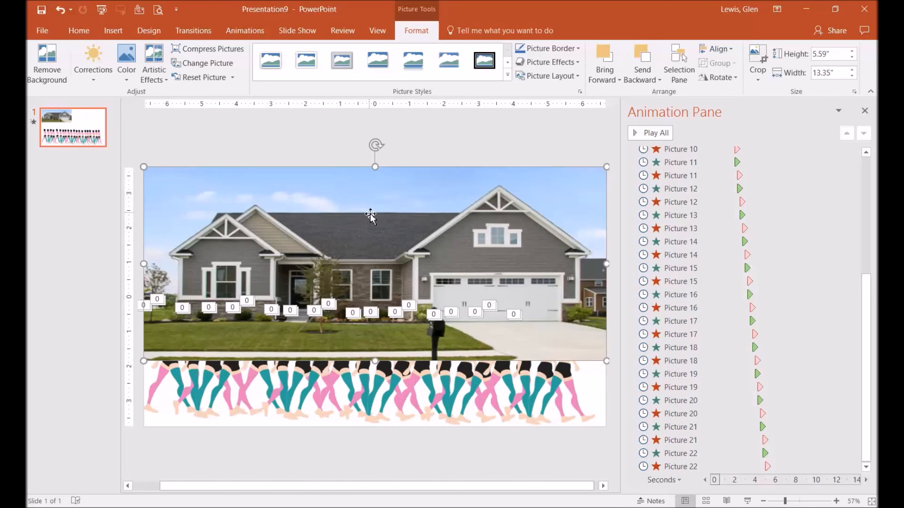
{"action": "mouse_move", "coordinate": [453, 36]}
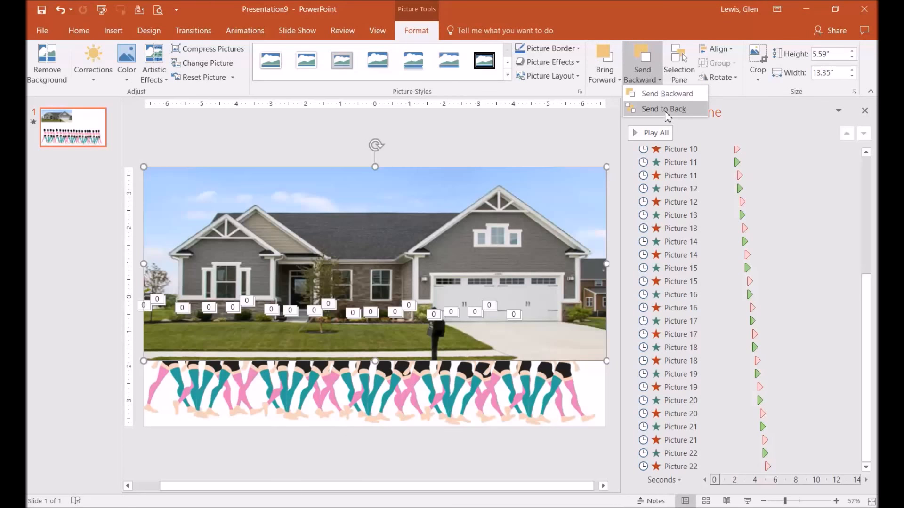
Send the house photo to the back so the walking figures appear over it.
{"action": "left_click", "coordinate": [662, 109]}
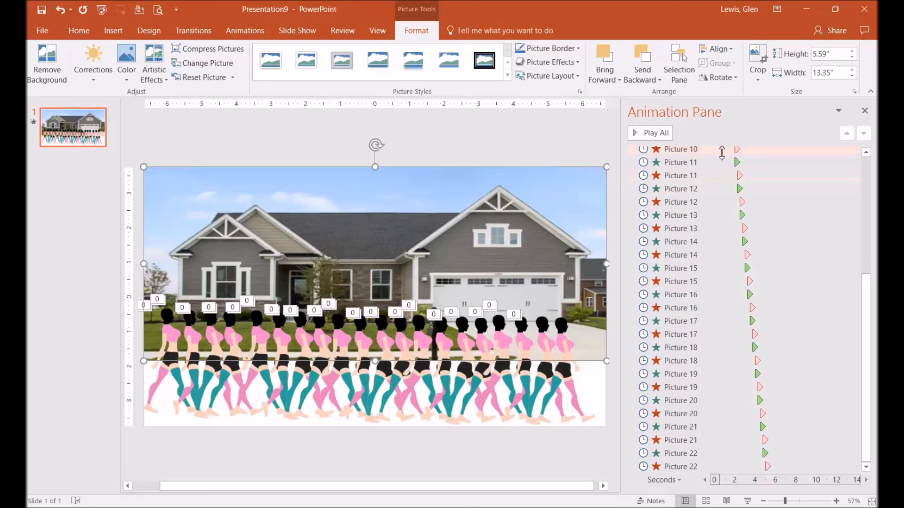
{"action": "mouse_move", "coordinate": [734, 147]}
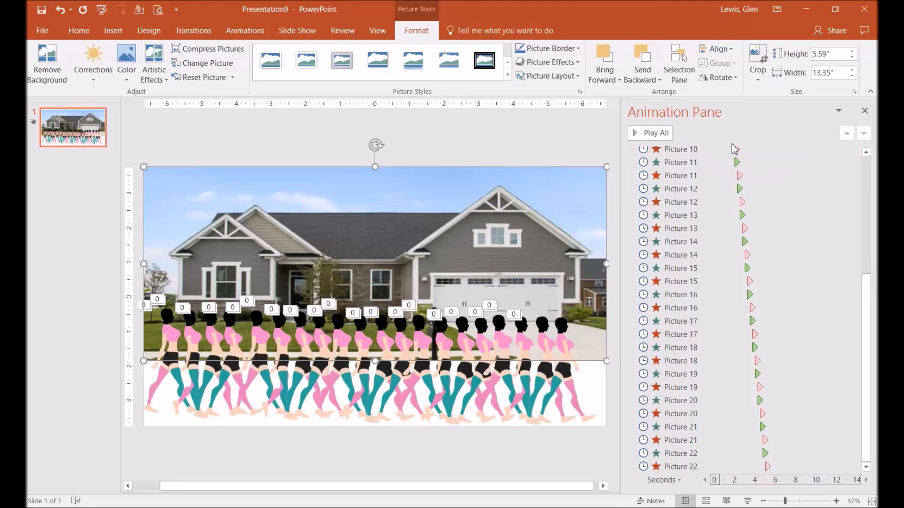